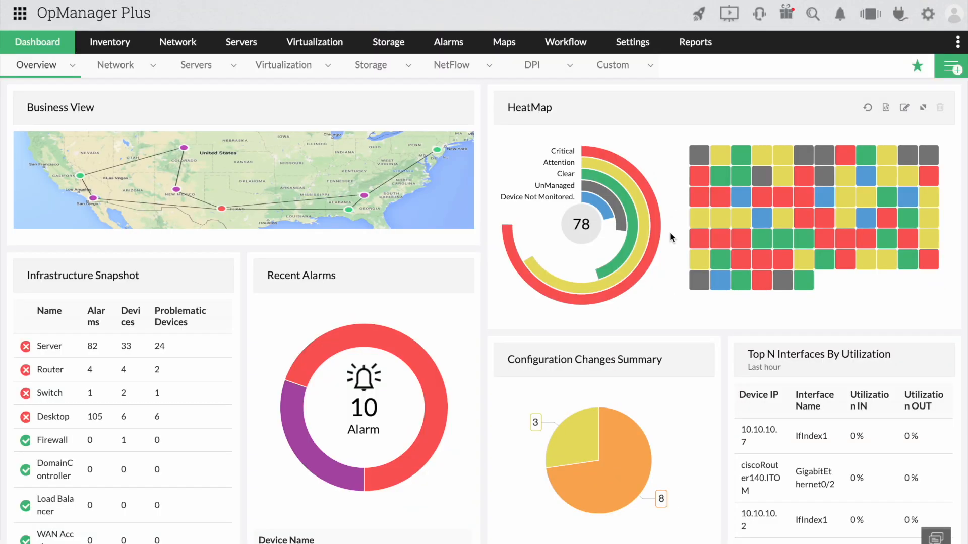
Show the Settings overview with all configuration categories, then leave for an administrator Command Prompt.
left_click(632, 42)
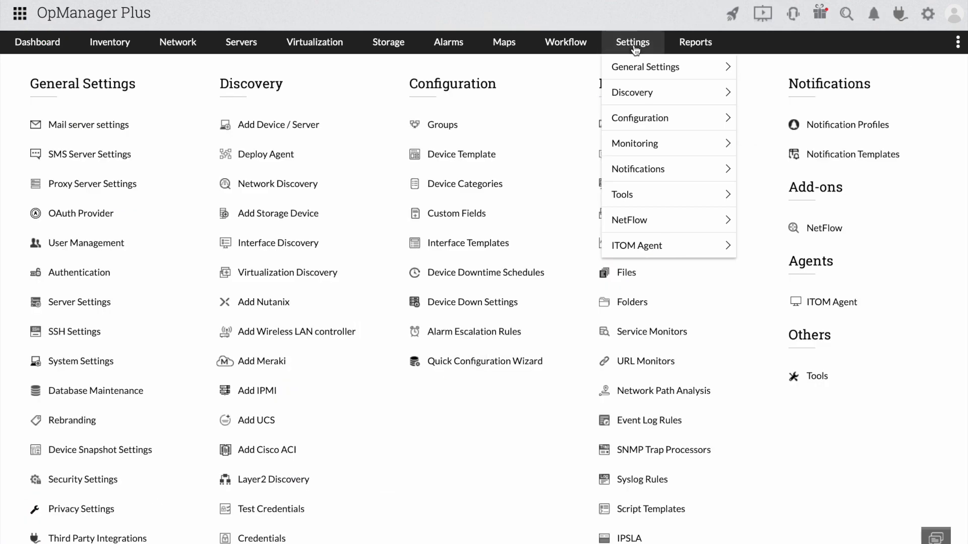
left_click(632, 43)
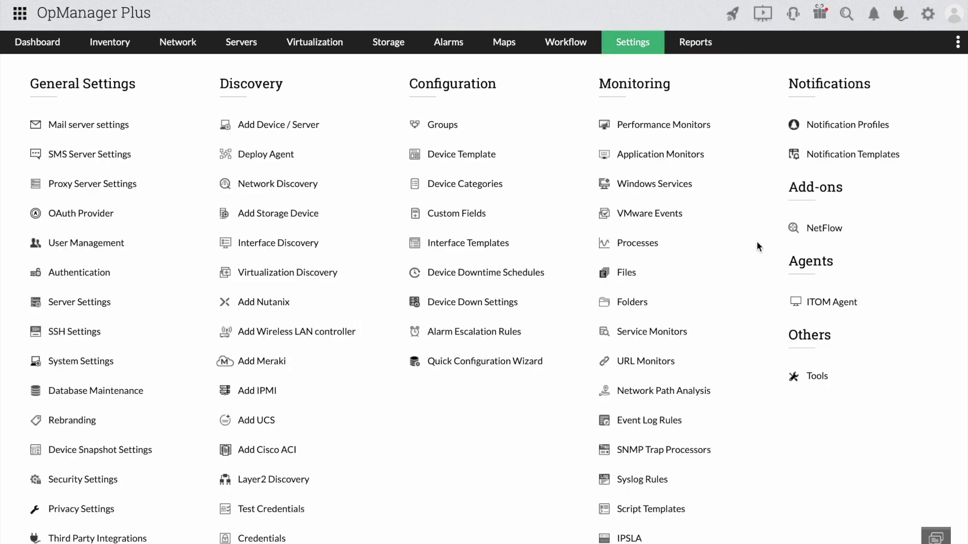
scroll("down", 3)
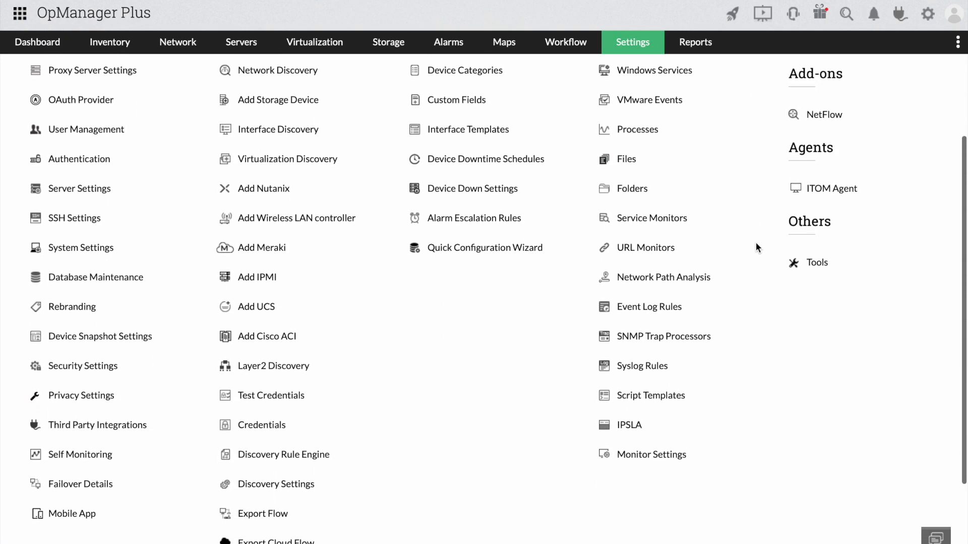
left_click(953, 13)
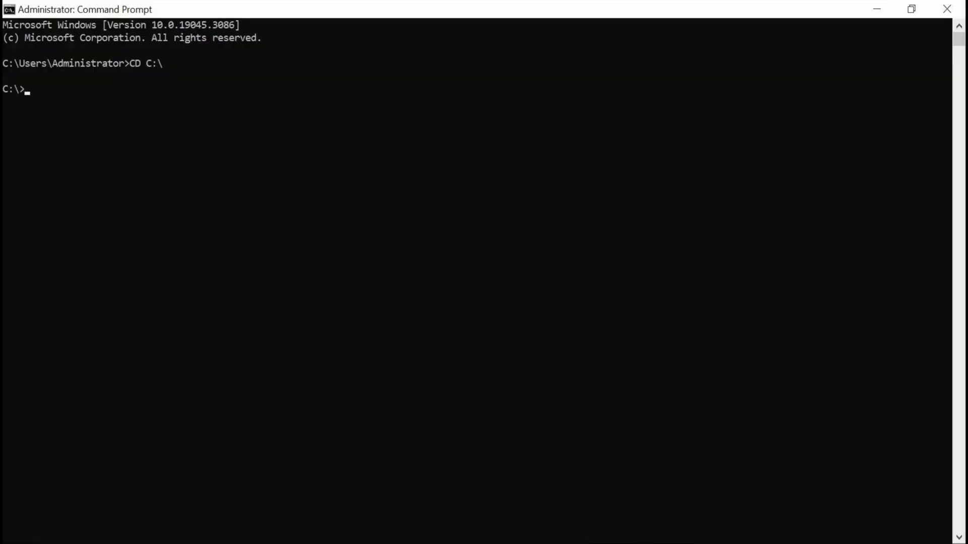
From OpManager's bin folder run ShutDownOpManager.bat and stopPgSQL.bat to stop the server.
type("CD \"Program Files\"\\MAN")
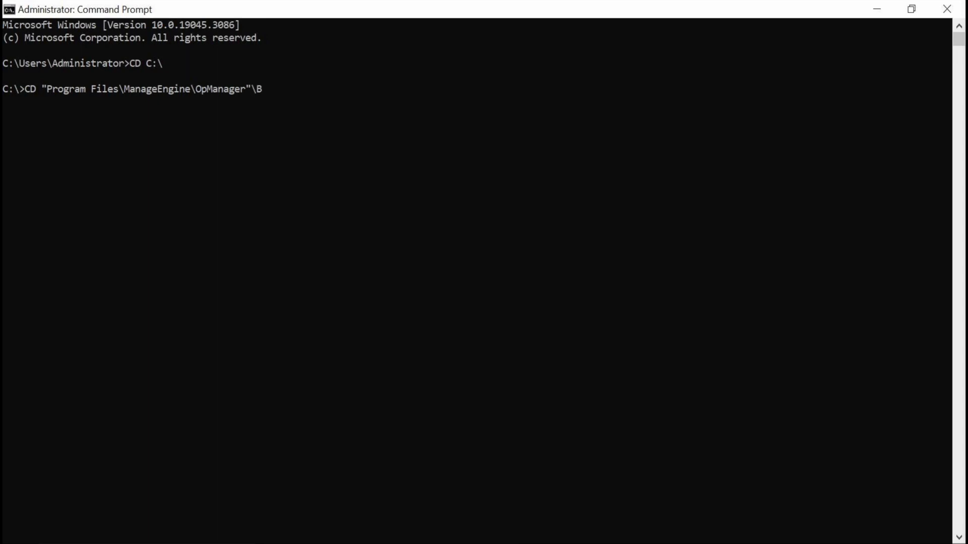
type("in\"")
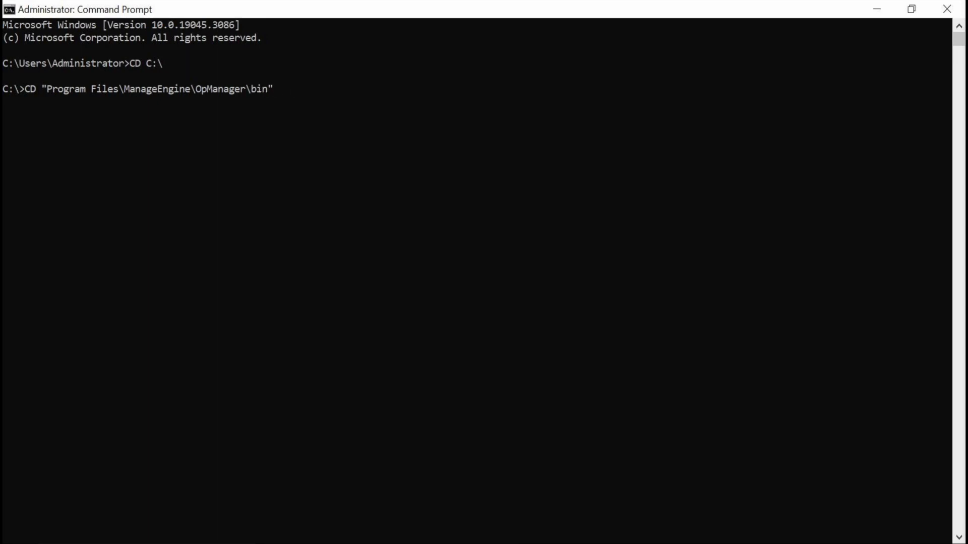
type("shutdown.bat")
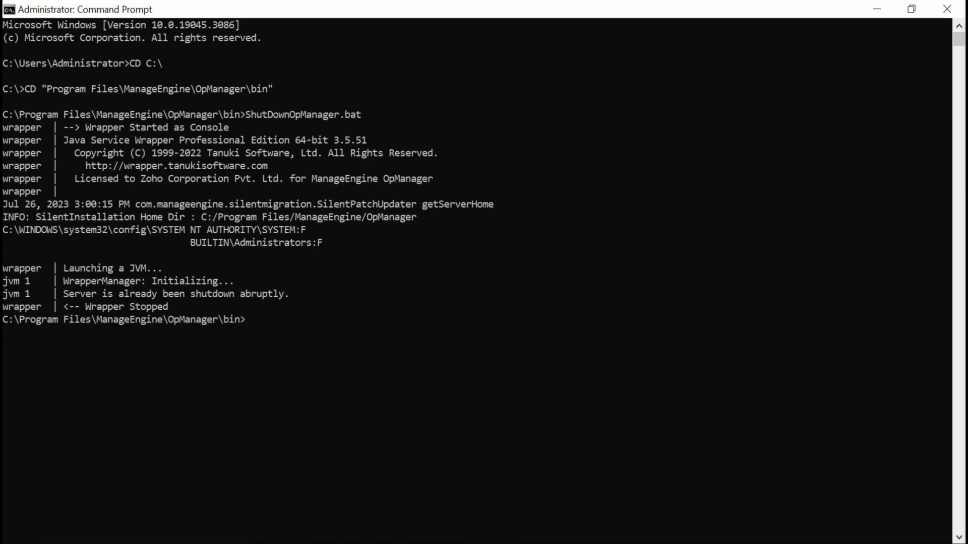
type("STOP")
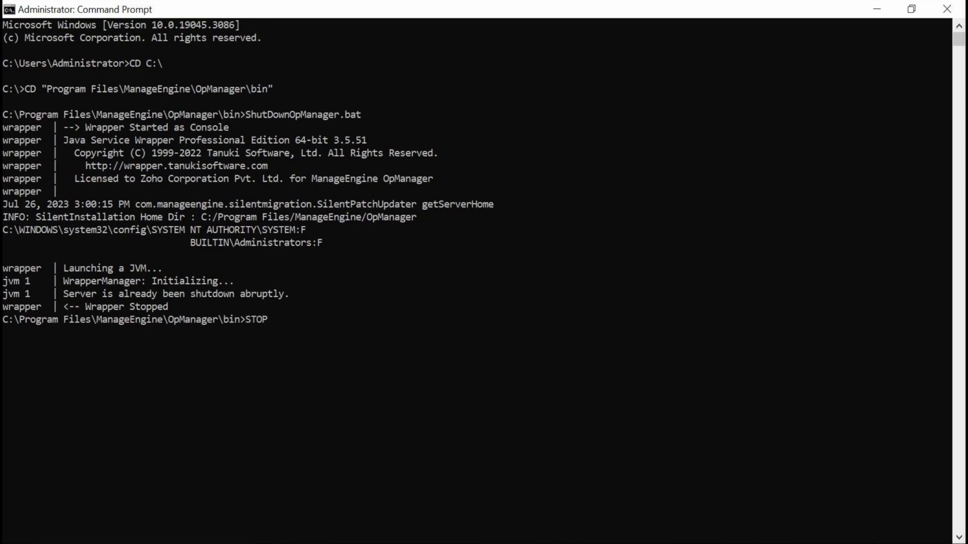
type("stopPgSQL.bat")
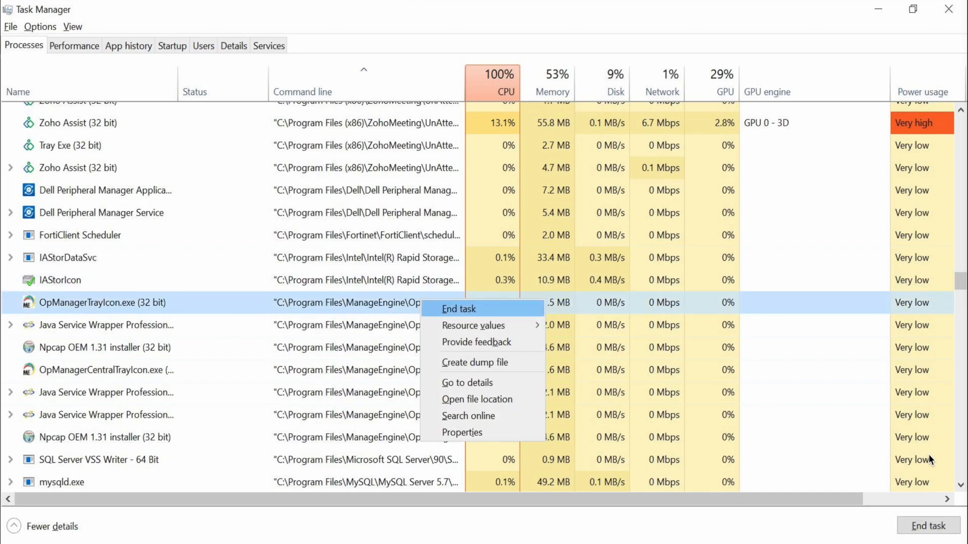
End the OpManagerTrayIcon.exe and Zulu Java processes in the Processes list.
left_click(457, 308)
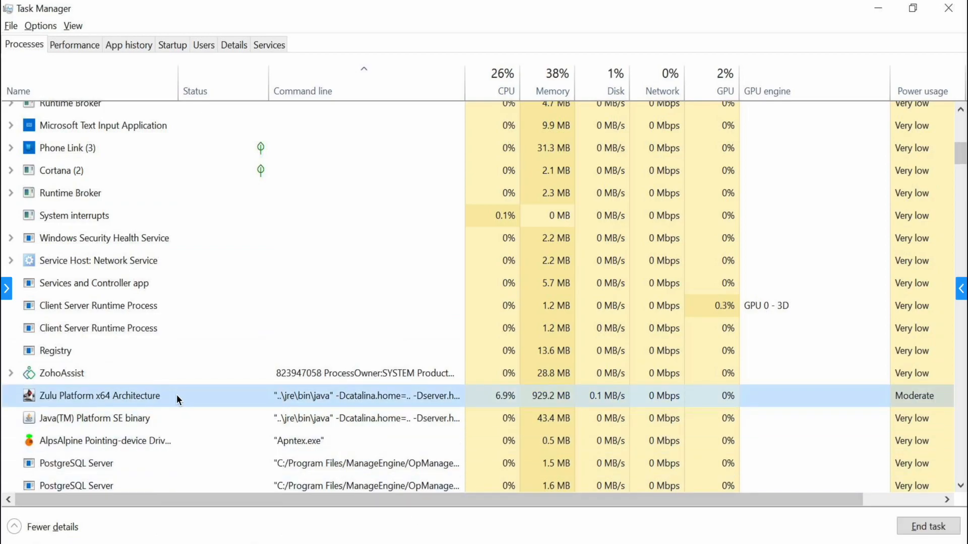
right_click(95, 395)
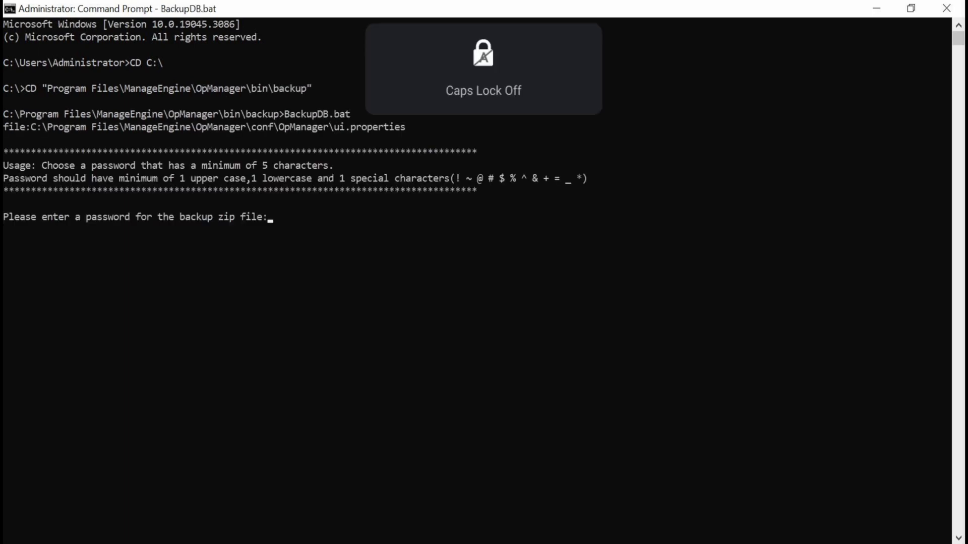
Confirm the BackupDB.bat zip password and answer 2 to skip the password hint.
key("Enter")
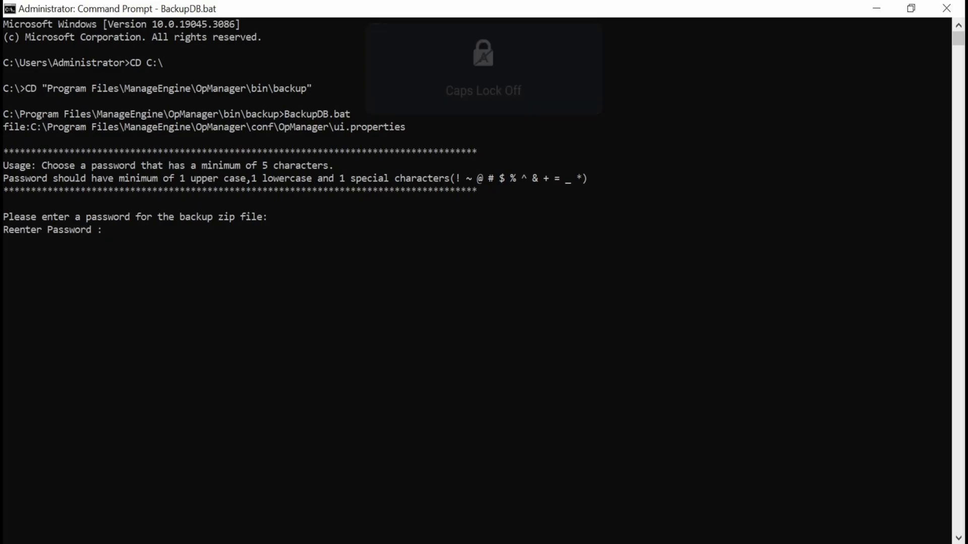
type("2")
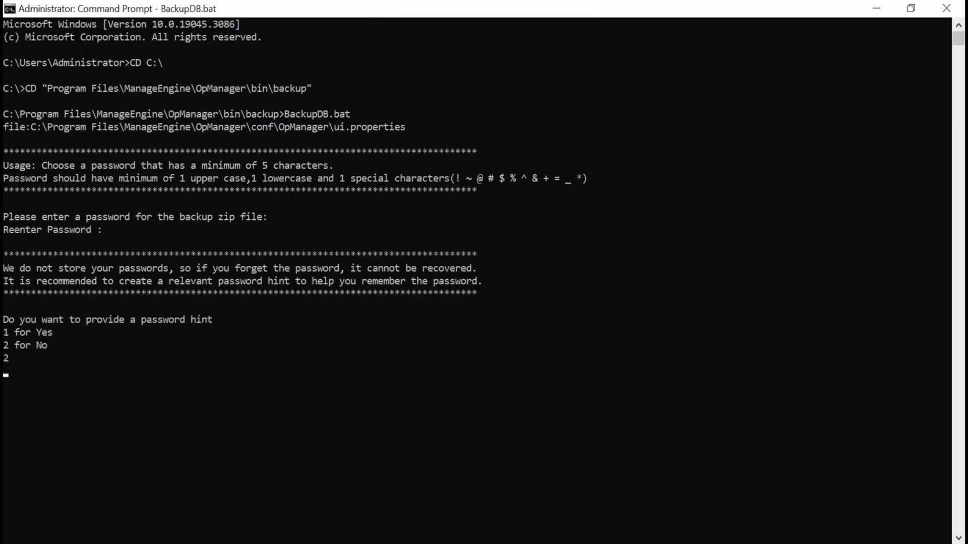
key("enter")
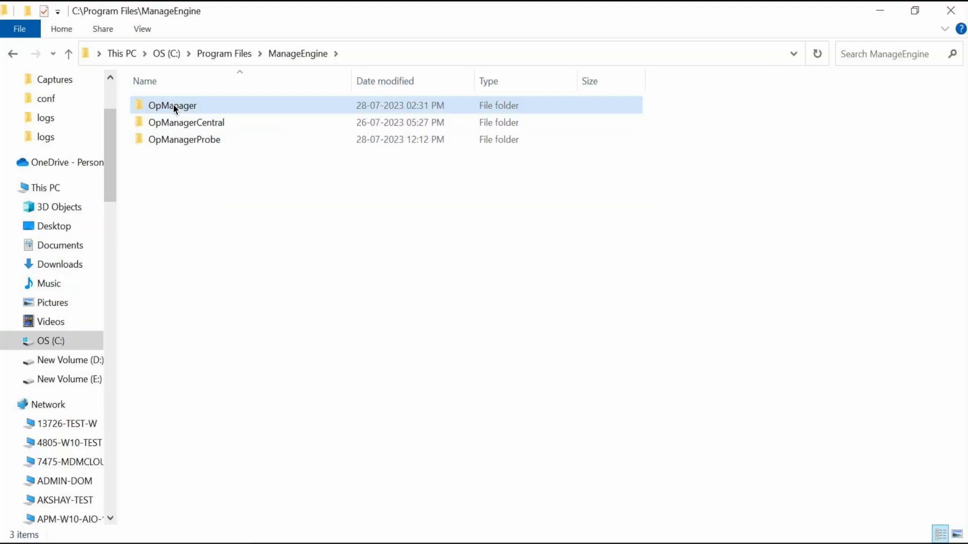
Copy the OpManager folder in C:\Program Files\ManageEngine as an installation backup.
right_click(173, 105)
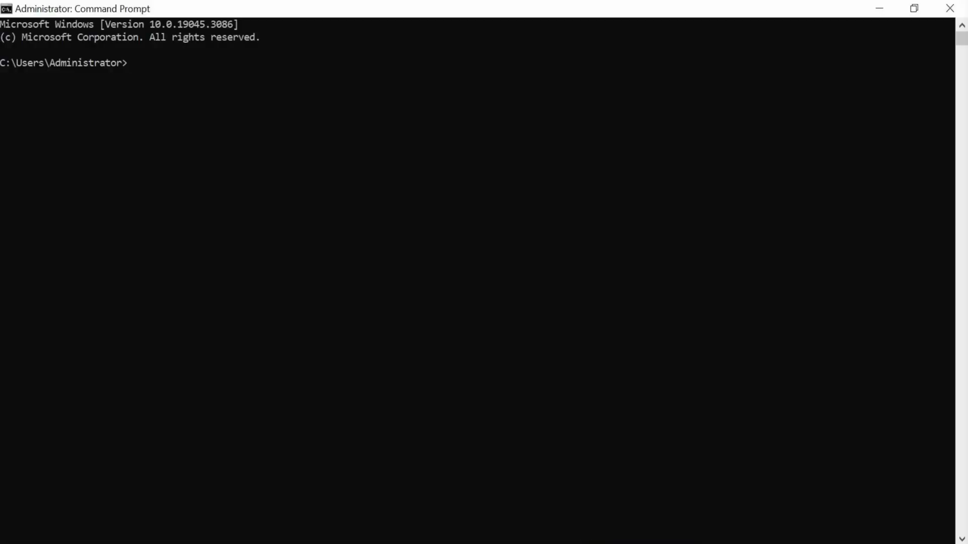
Run UpdateManager.bat from C:\Program Files\ManageEngine\OpManager\bin to launch Update Manager.
type("cd c:")
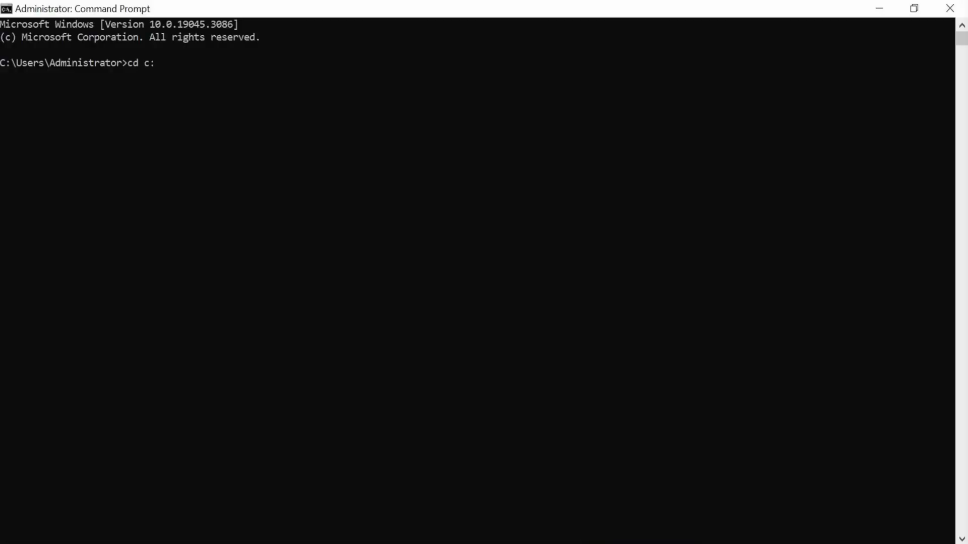
type("cd prog")
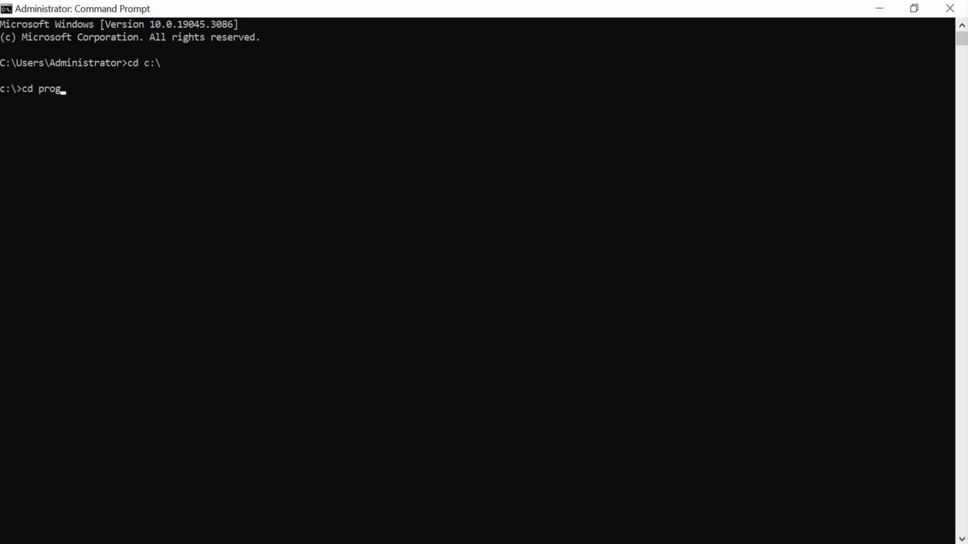
type("\"Program Files\"\\manageEngine\\OpManager\"\\bin")
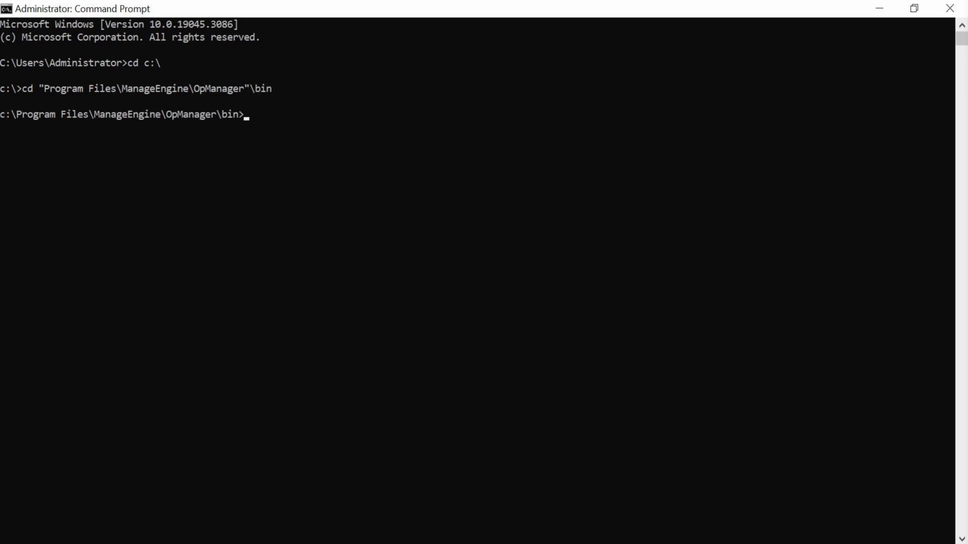
type("UpdateManager.bat")
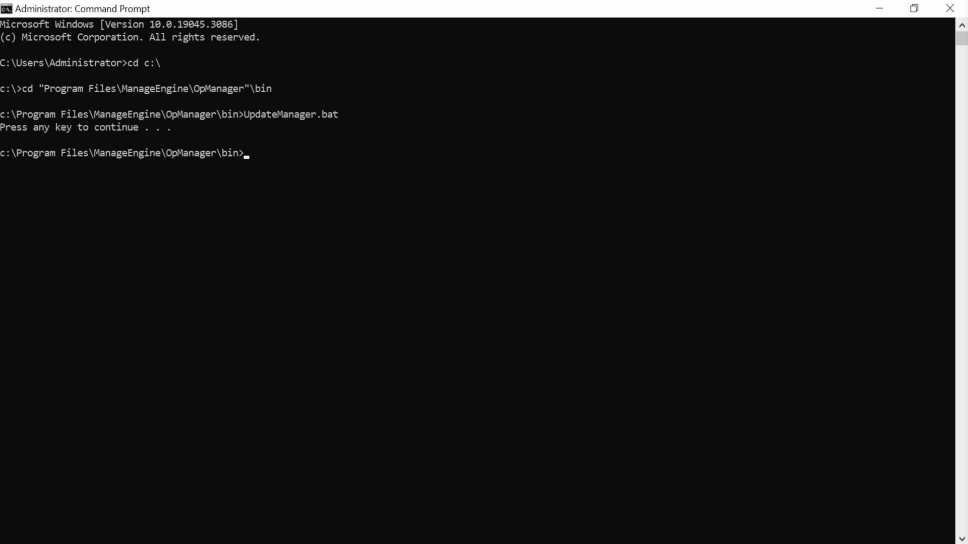
left_click(525, 224)
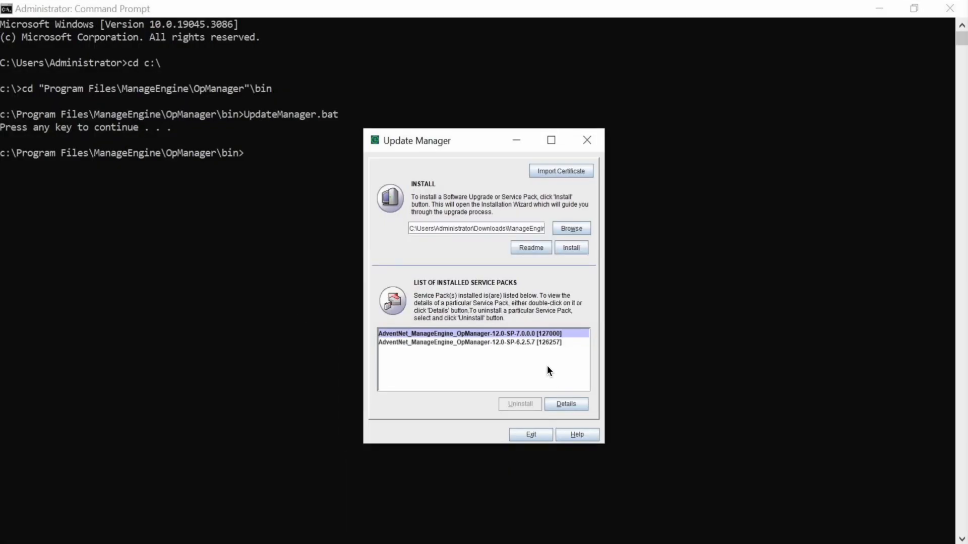
Install the upgrade pack, answering Yes that the configuration backup was taken.
left_click(571, 248)
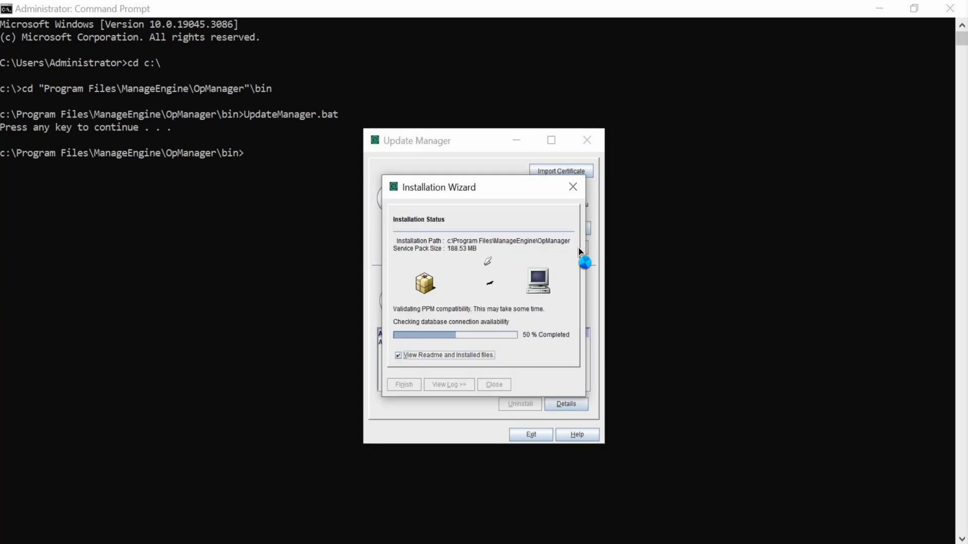
left_click(620, 312)
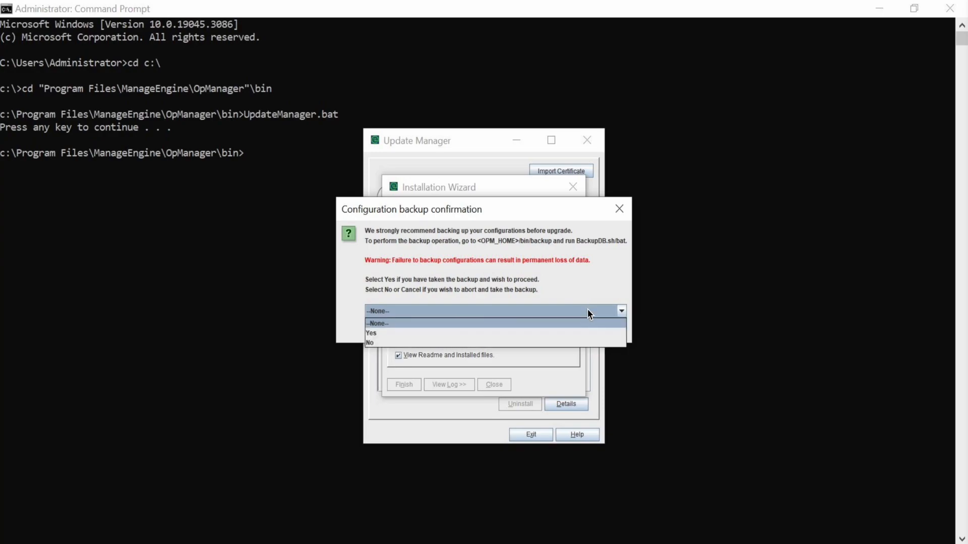
left_click(371, 333)
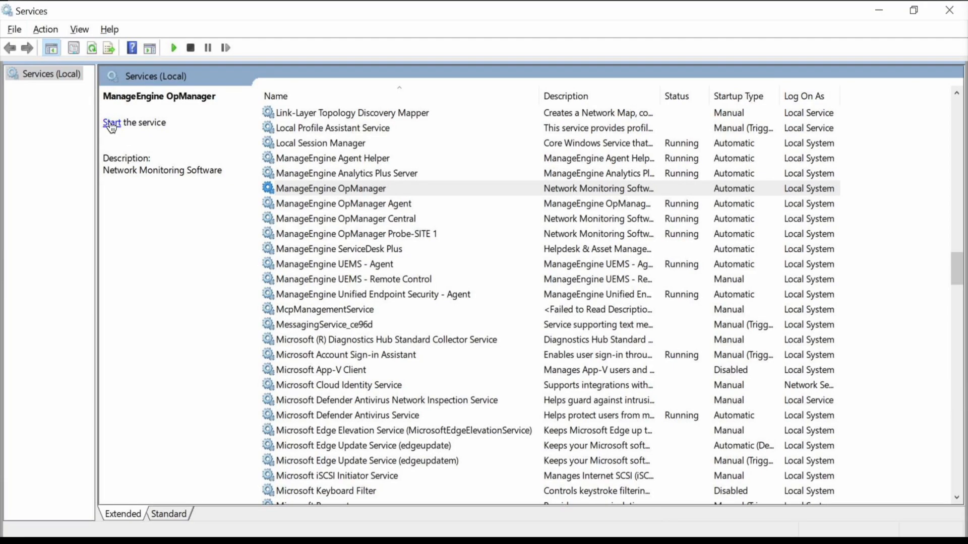
Start the ManageEngine OpManager service and dismiss the Service Control progress window.
left_click(112, 122)
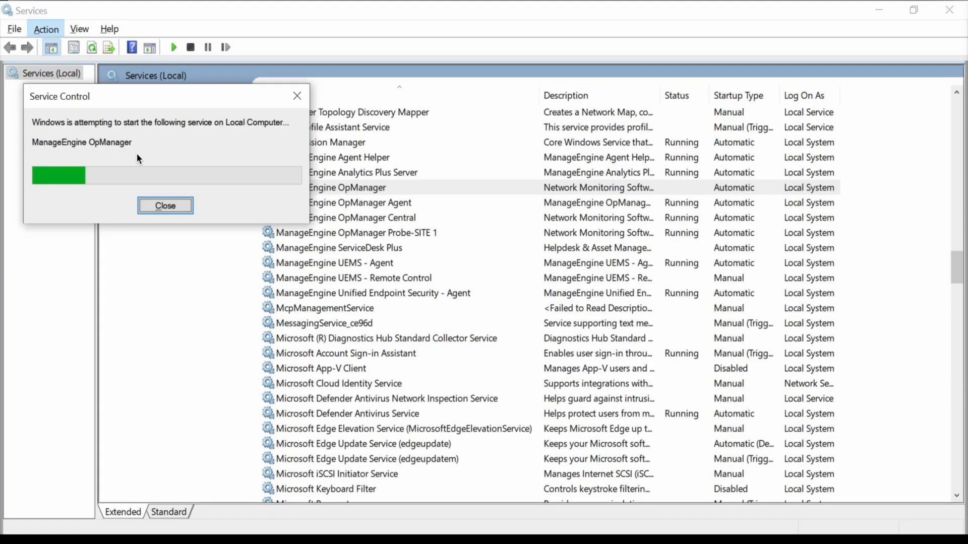
left_click(164, 205)
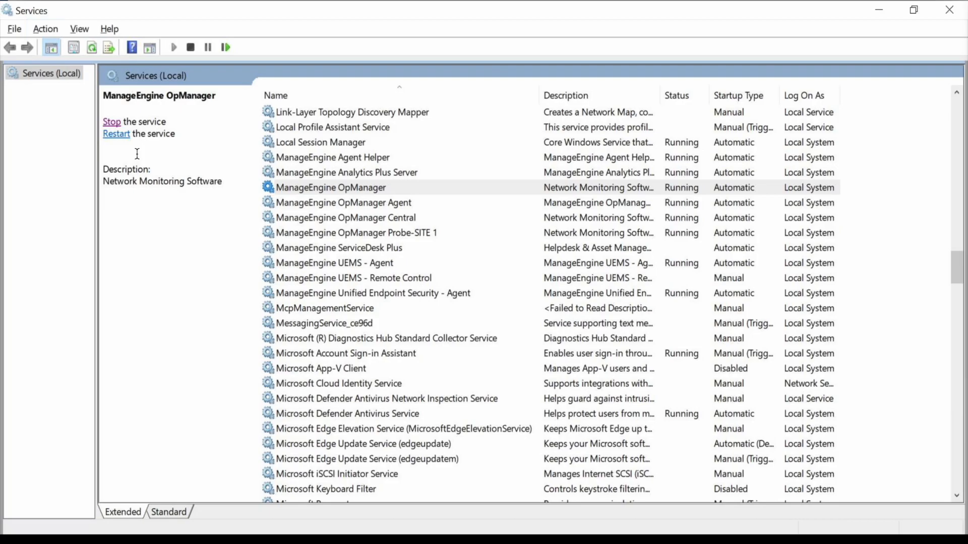